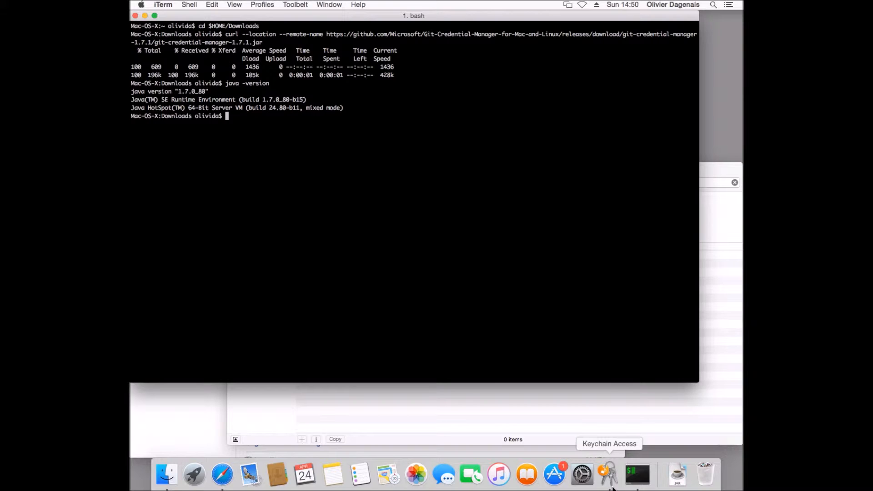
# Step: Install Git Credential Manager 1.7.1 from its jar, then start cloning the Team Services repo
pyautogui.write('java -jar git-credential-manager-1.7.1.jar install')
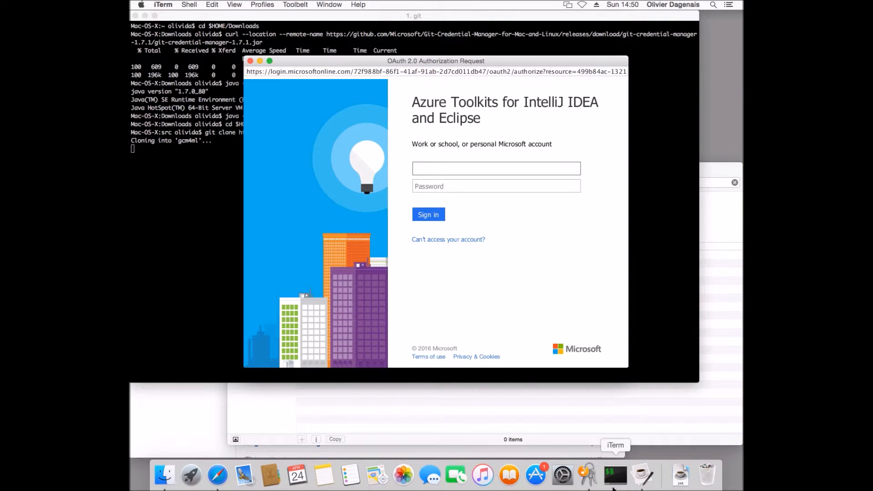
# Step: Dismiss the OAuth sign-in window so the clone falls back to device-flow authentication
pyautogui.click(495, 168)
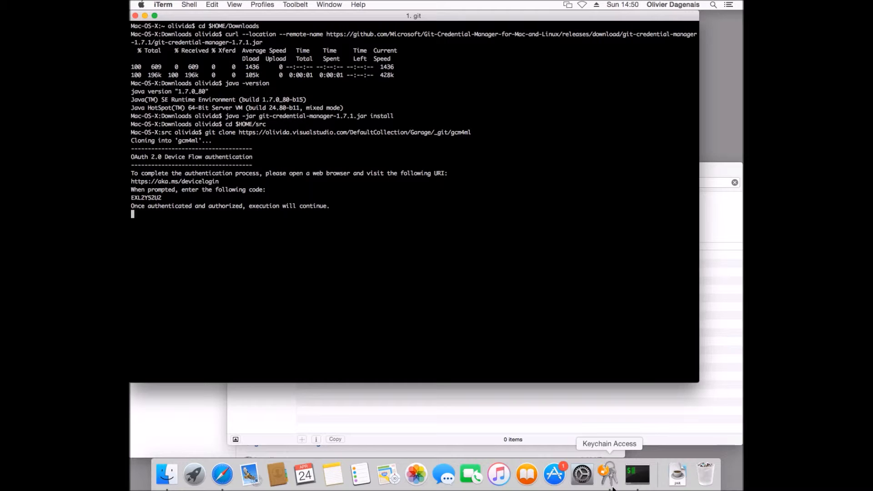
# Step: Cancel the clone, remove jdk1.7.0_80 with sudo rm -rf and confirm Java 1.6 is now active
pyautogui.press('ctrl+c')
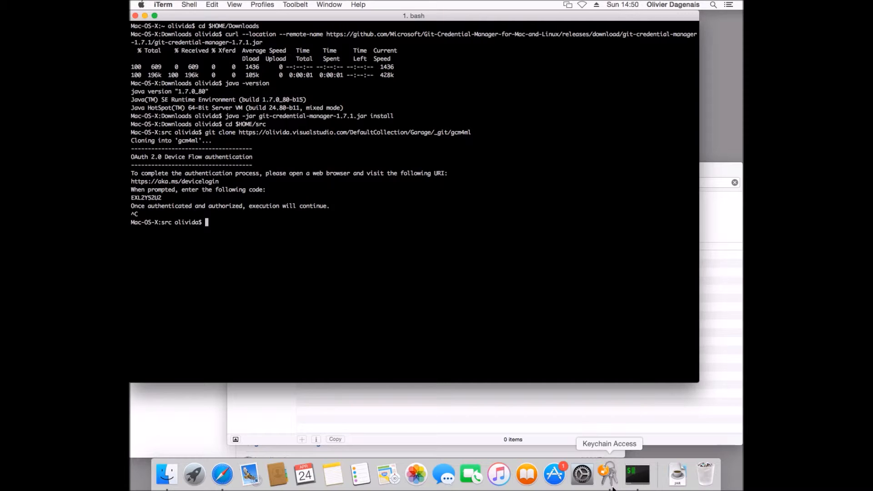
pyautogui.write('sudo rm -rf /Library/Java/JavaVirtualMachines/jdk1.7.0_80.jdk')
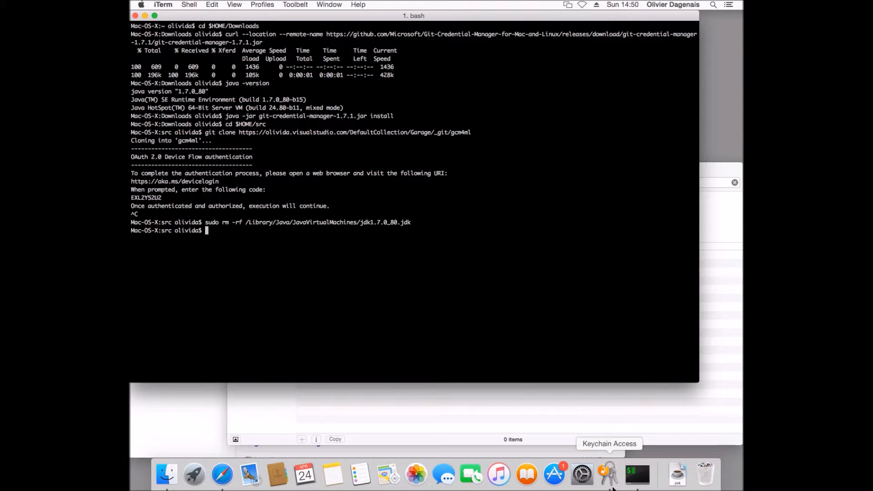
pyautogui.write('java -version')
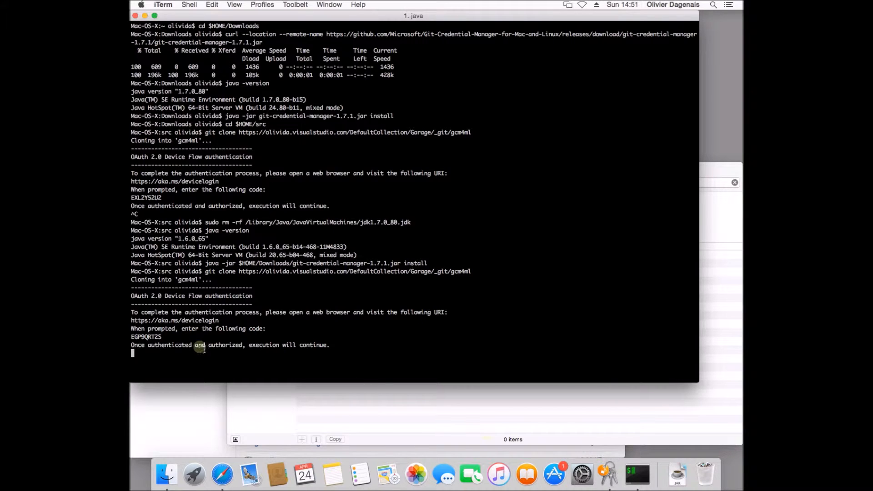
pyautogui.doubleClick(145, 336)
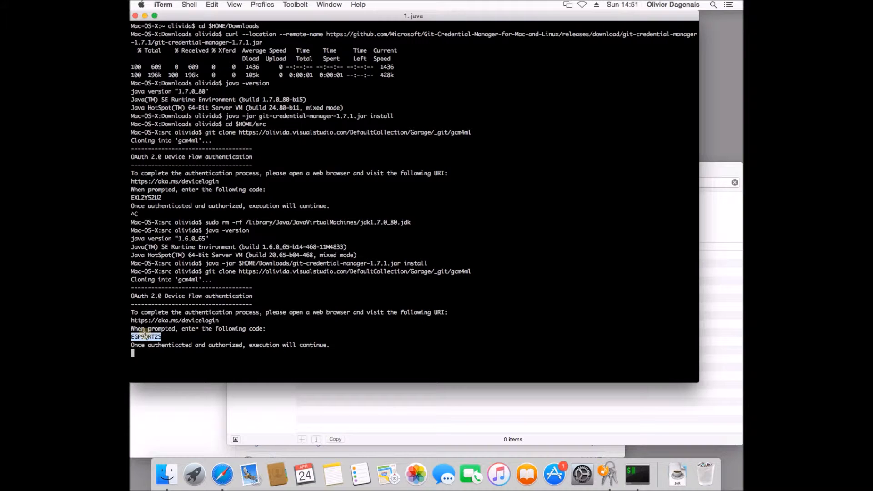
pyautogui.moveTo(168, 408)
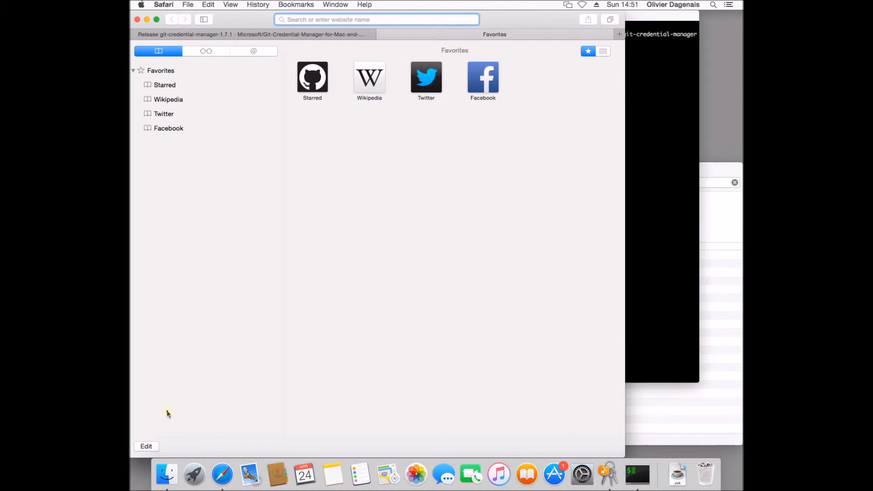
pyautogui.write('aka.ms/device')
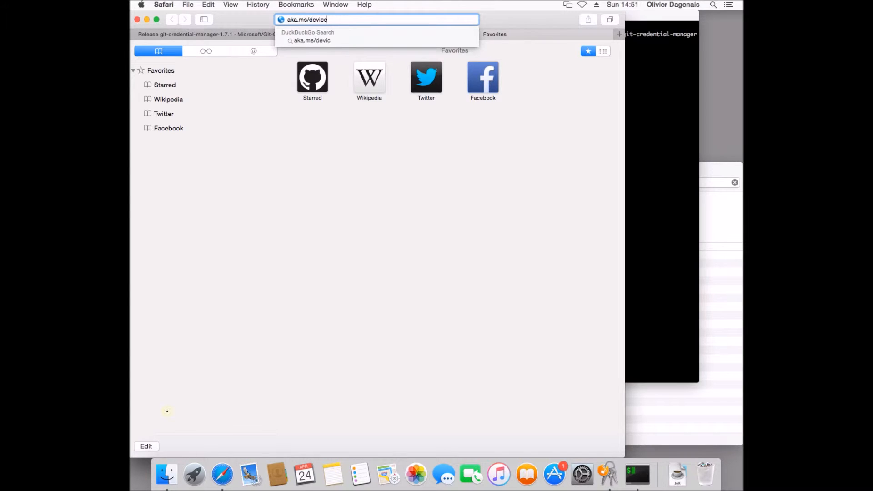
pyautogui.press('Return')
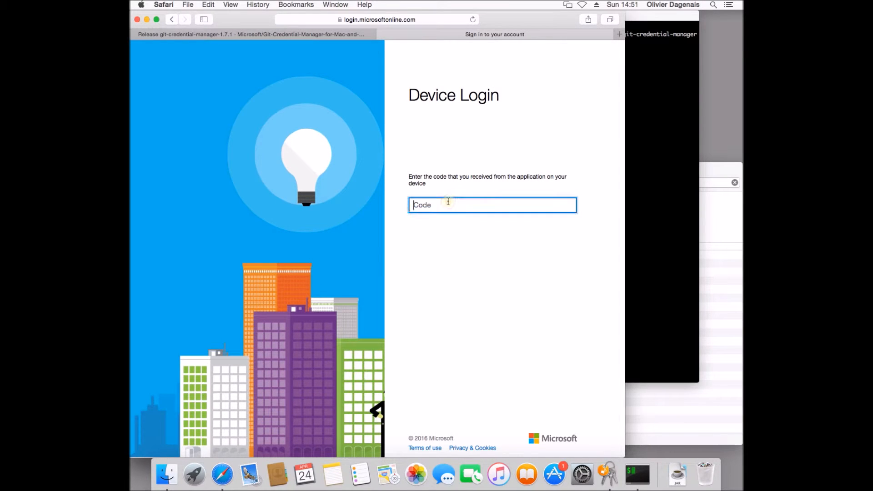
pyautogui.write('EGP9QRT2S')
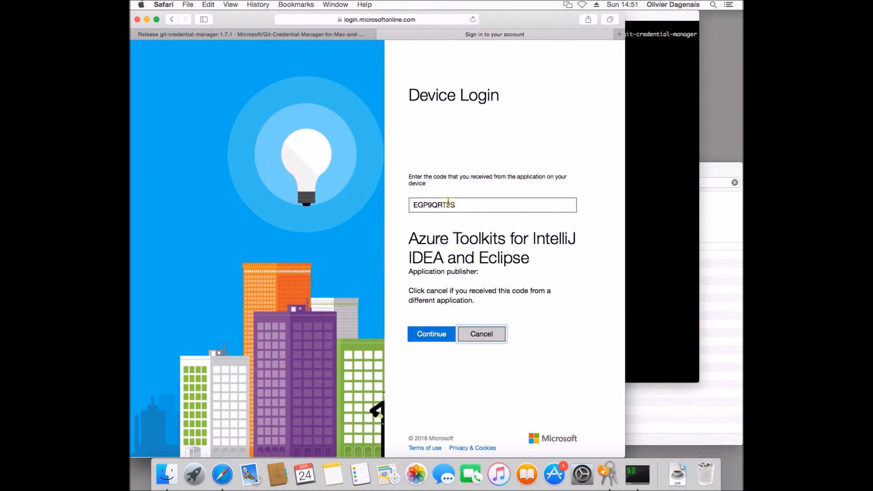
pyautogui.click(431, 334)
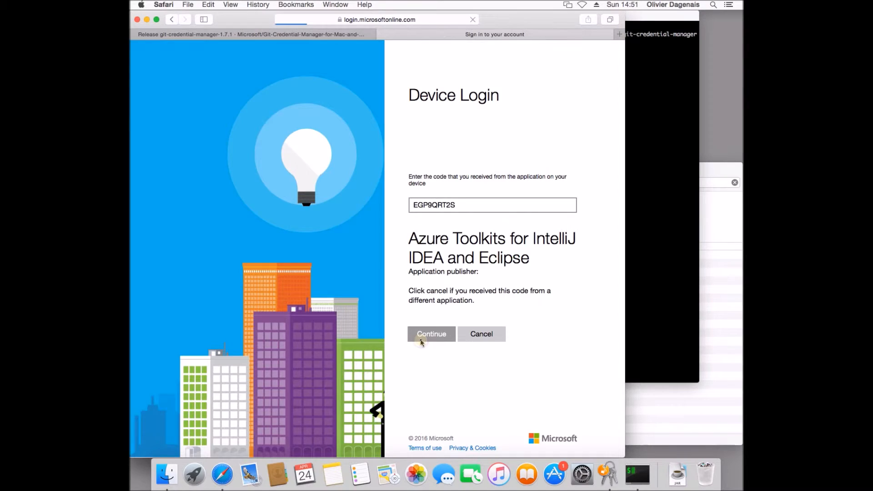
pyautogui.click(431, 334)
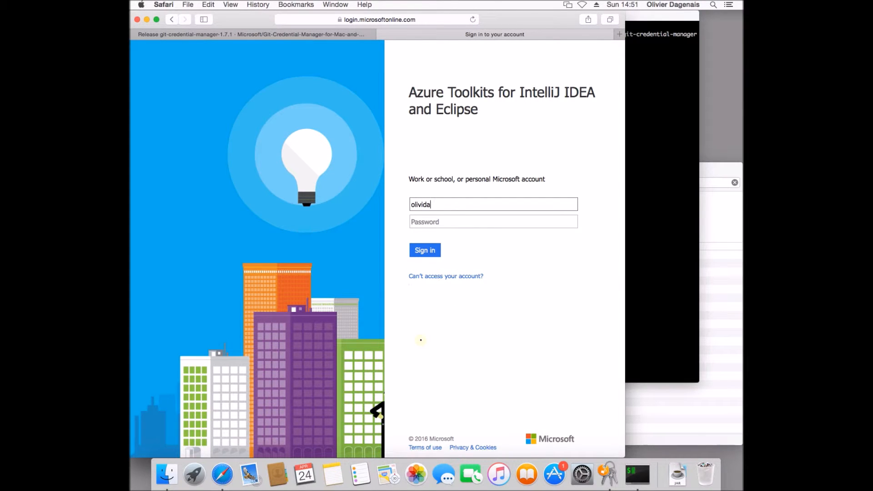
# Step: Sign in with the corporate Microsoft account so the gcm4ml clone completes
pyautogui.click(424, 250)
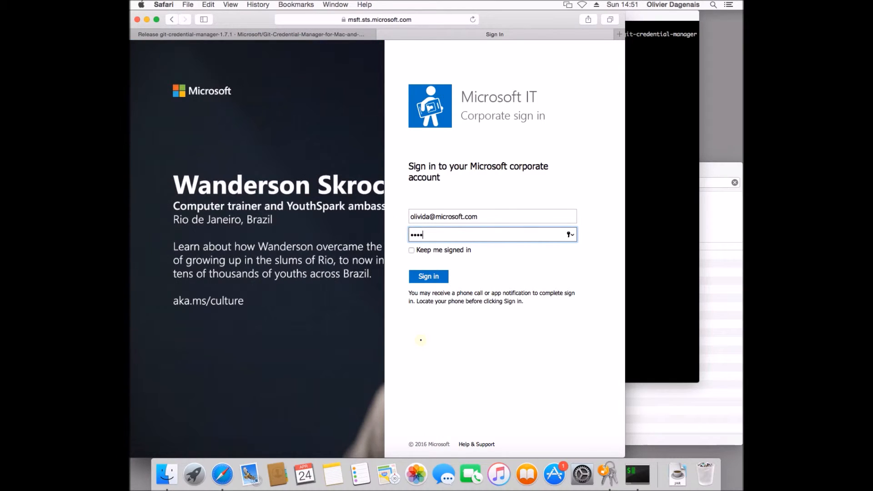
pyautogui.click(428, 276)
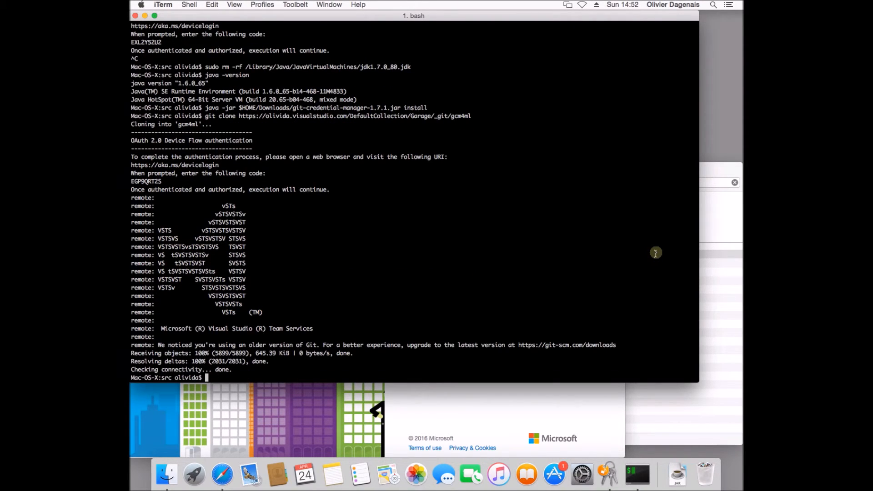
pyautogui.moveTo(691, 245)
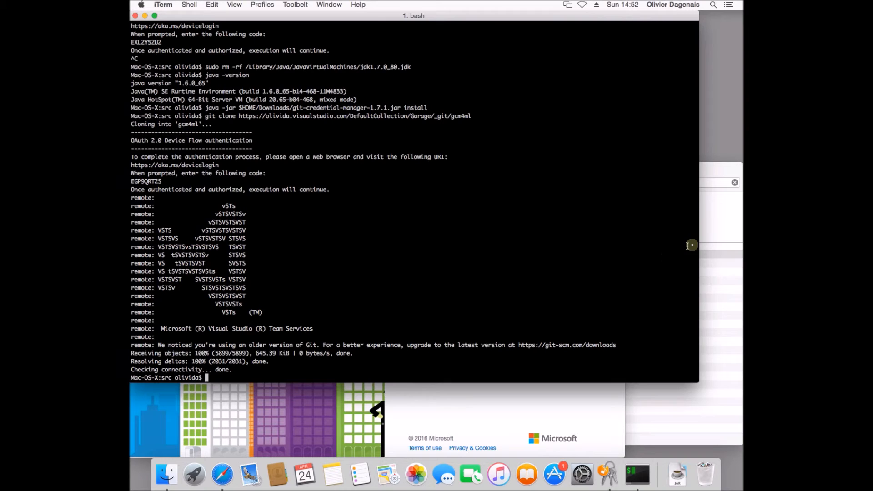
pyautogui.moveTo(728, 229)
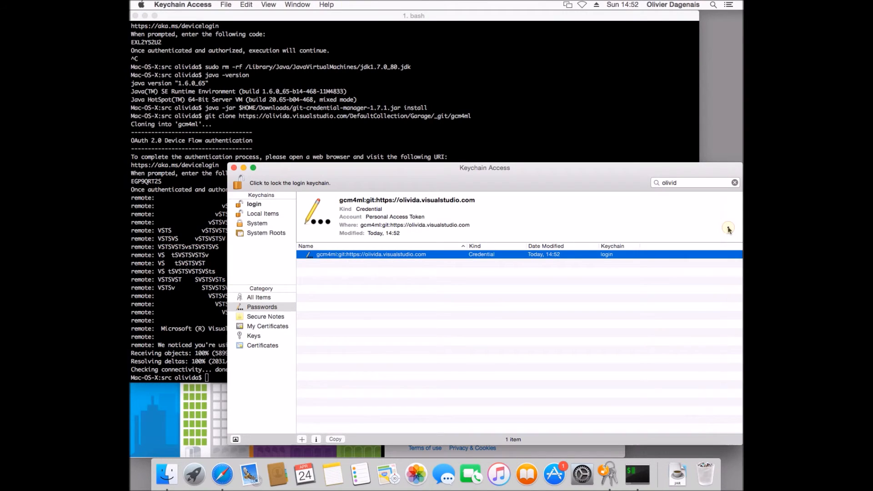
pyautogui.moveTo(628, 264)
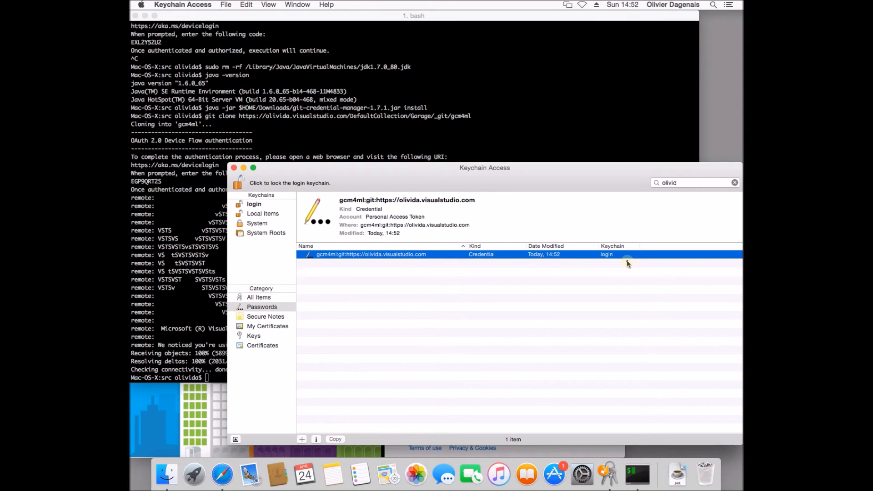
pyautogui.moveTo(677, 475)
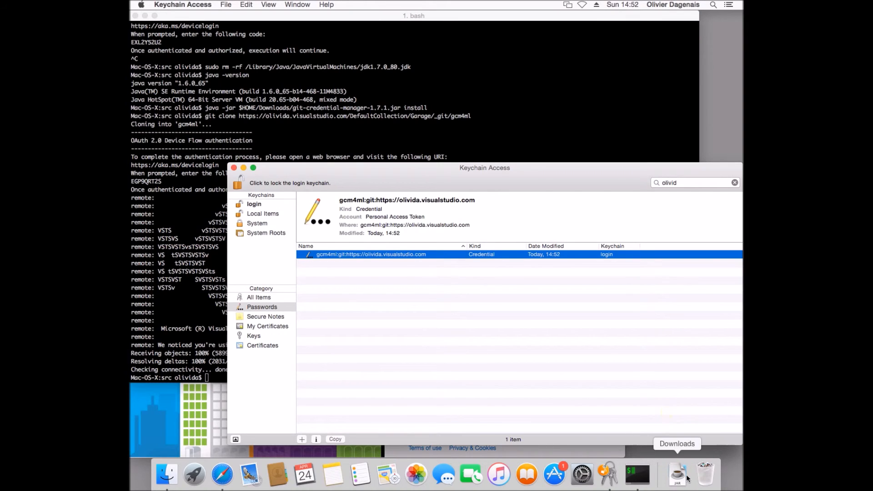